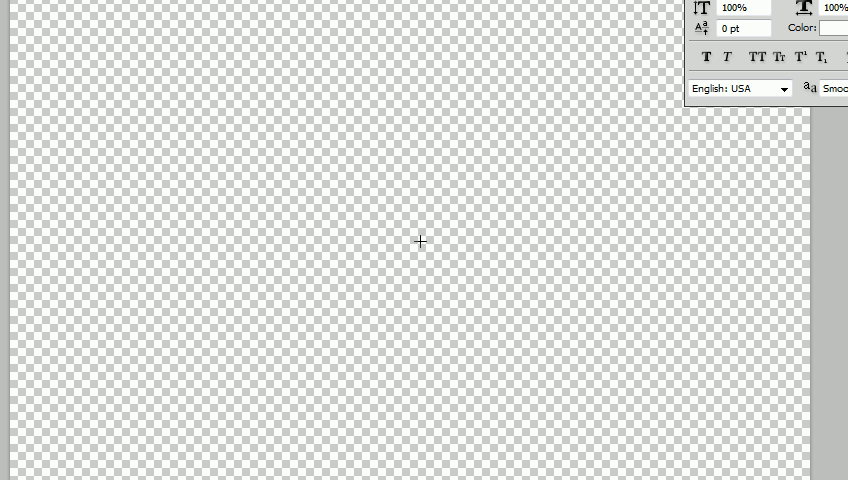
pyautogui.moveTo(390, 155)
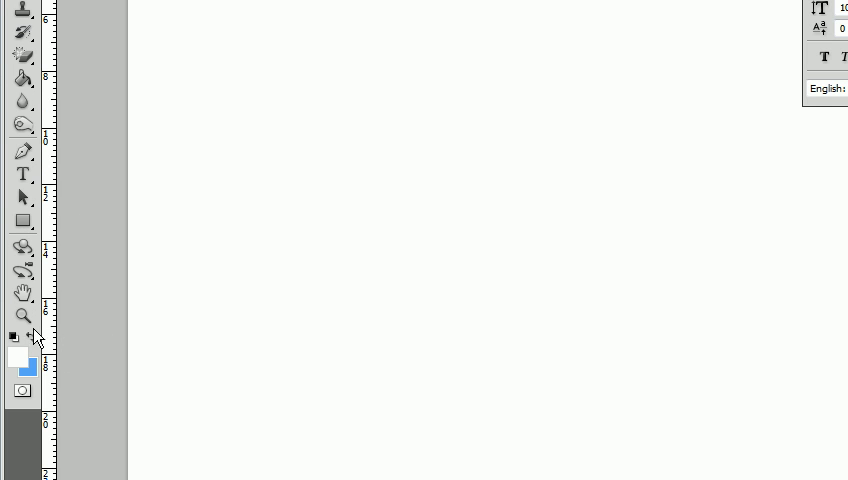
# Set black as the drawing colour and sketch a wavy rectangular border across the canvas.
pyautogui.click(15, 336)
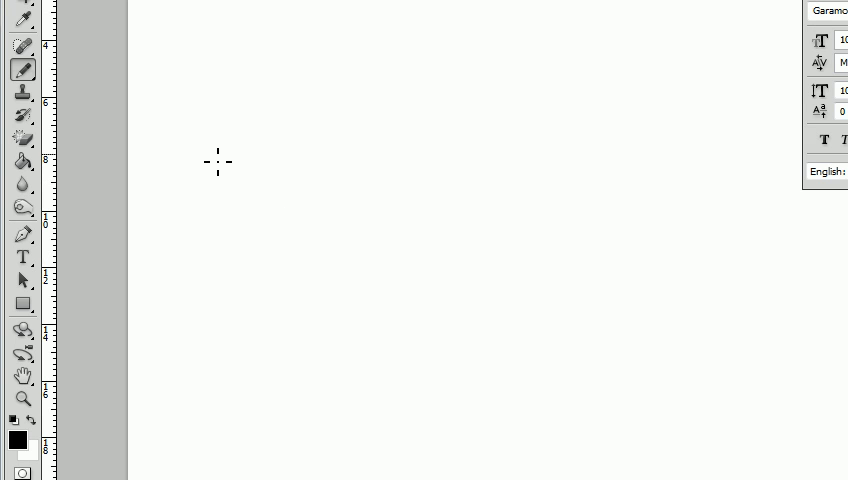
pyautogui.moveTo(208, 155); pyautogui.dragTo(208, 280)
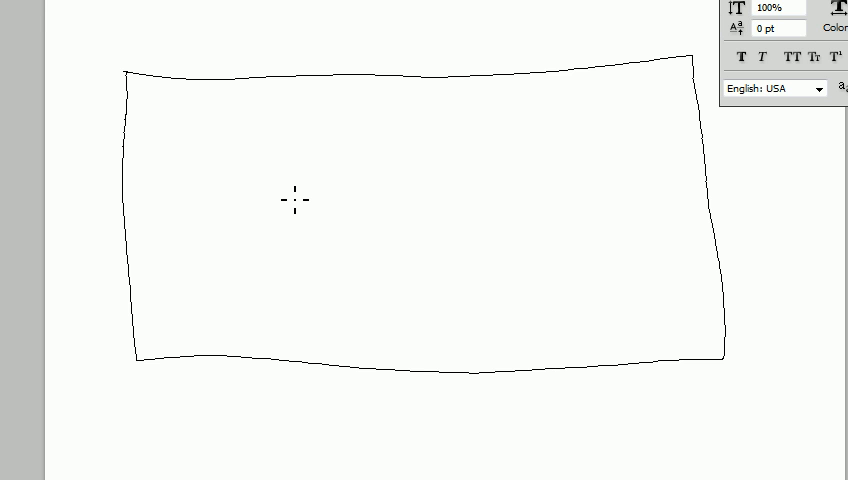
pyautogui.moveTo(283, 206)
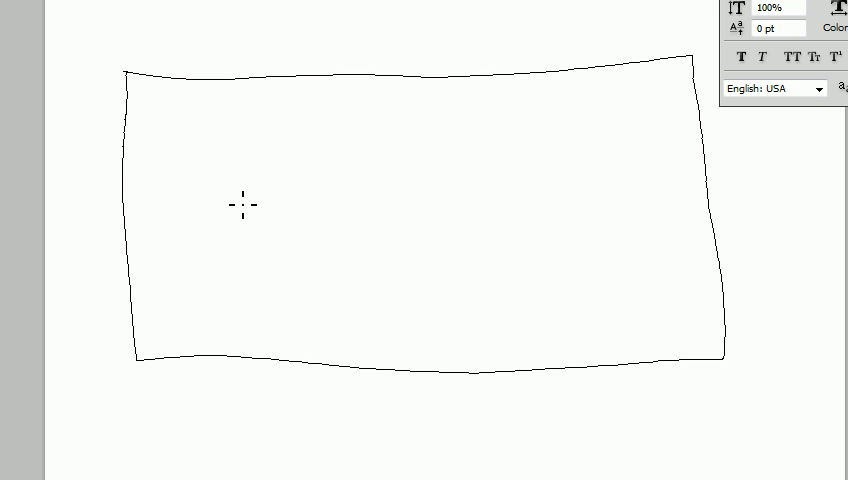
pyautogui.moveTo(255, 213)
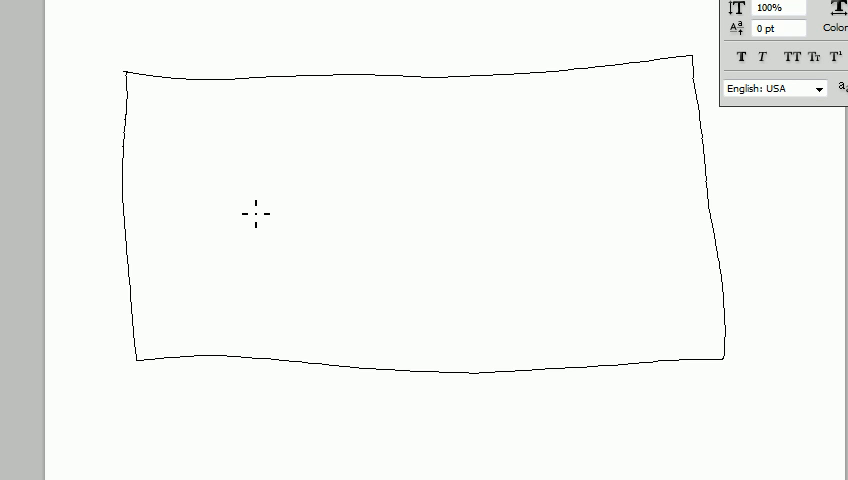
pyautogui.moveTo(251, 205)
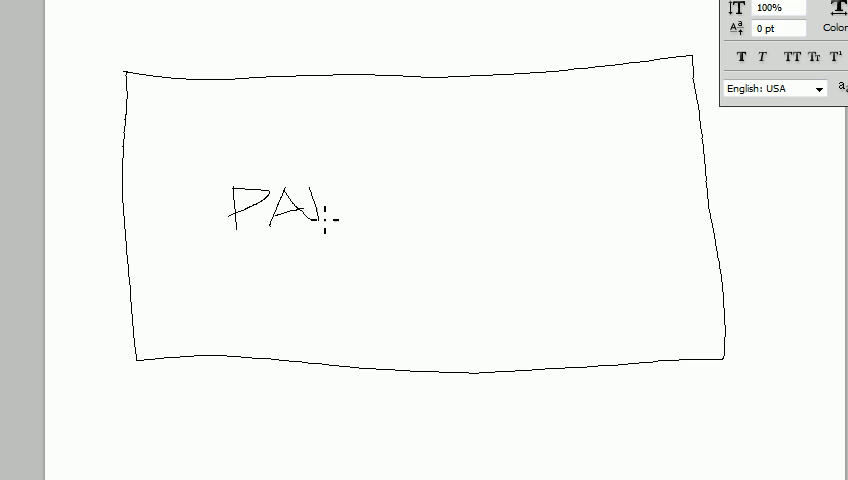
# Write the capital letters 'PAT' freehand inside the border, left of centre.
pyautogui.write('T')
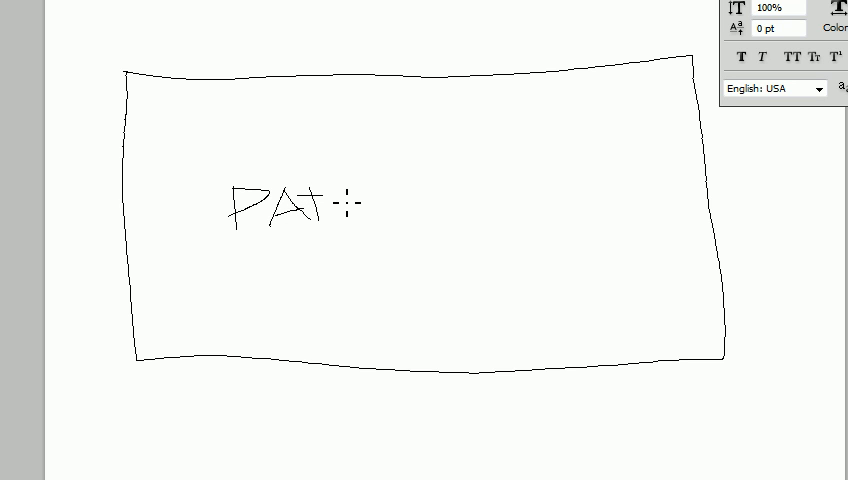